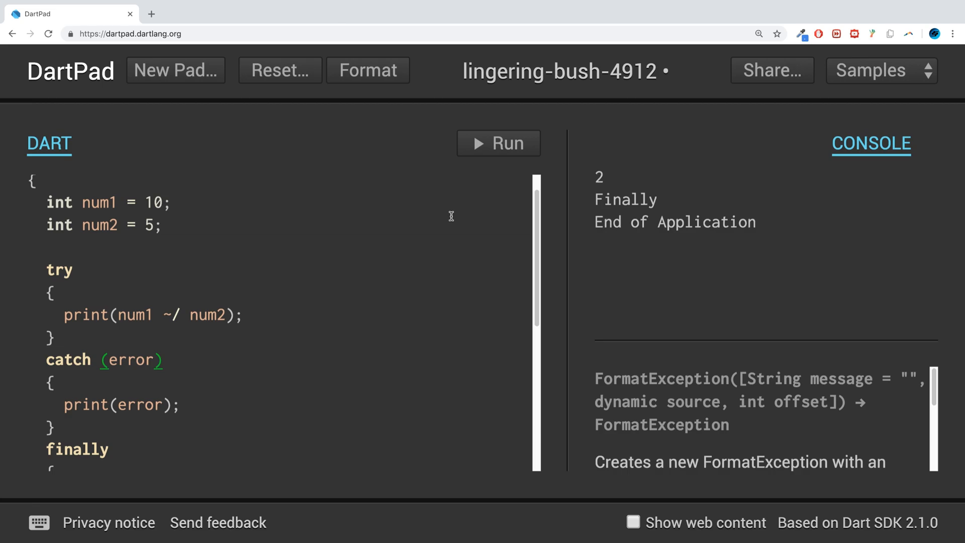
Wrap print(num1 ~/ num2); in an if (num1 == 100) { } block inside the try.
scroll(down, 3)
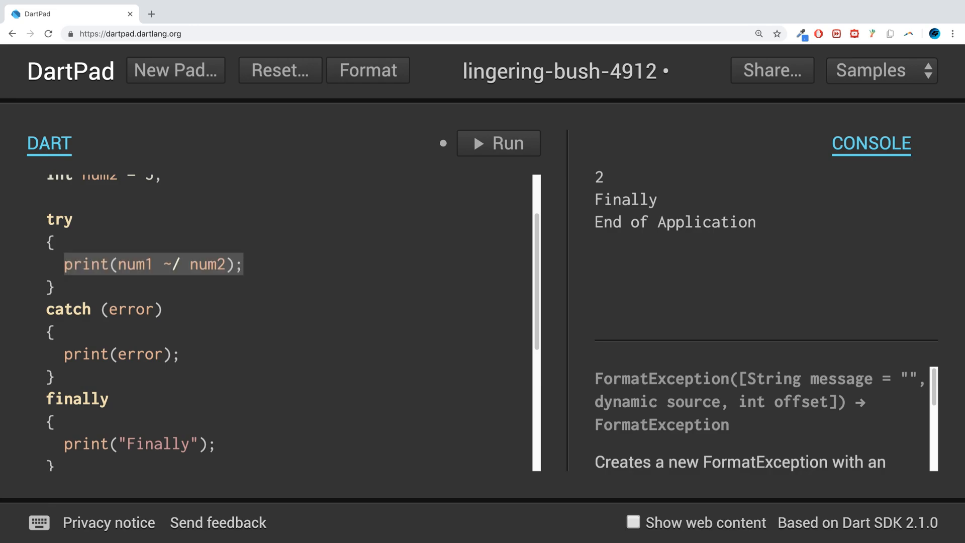
key(Delete)
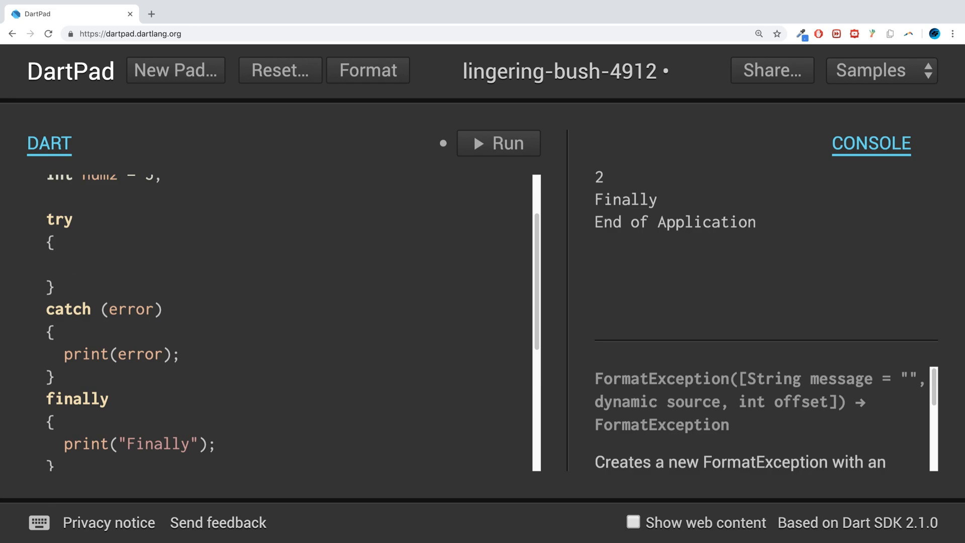
text(print(num1 ~/ num2);)
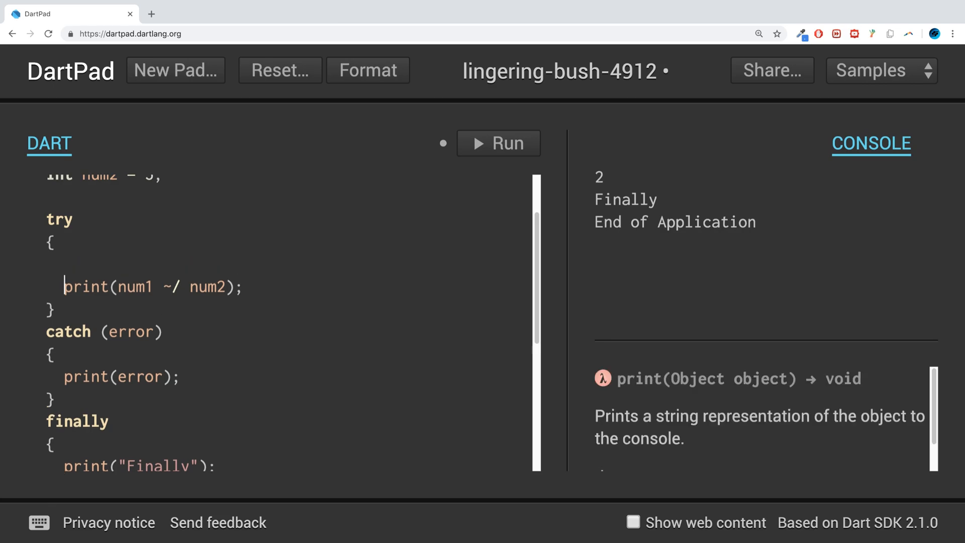
text(if ())
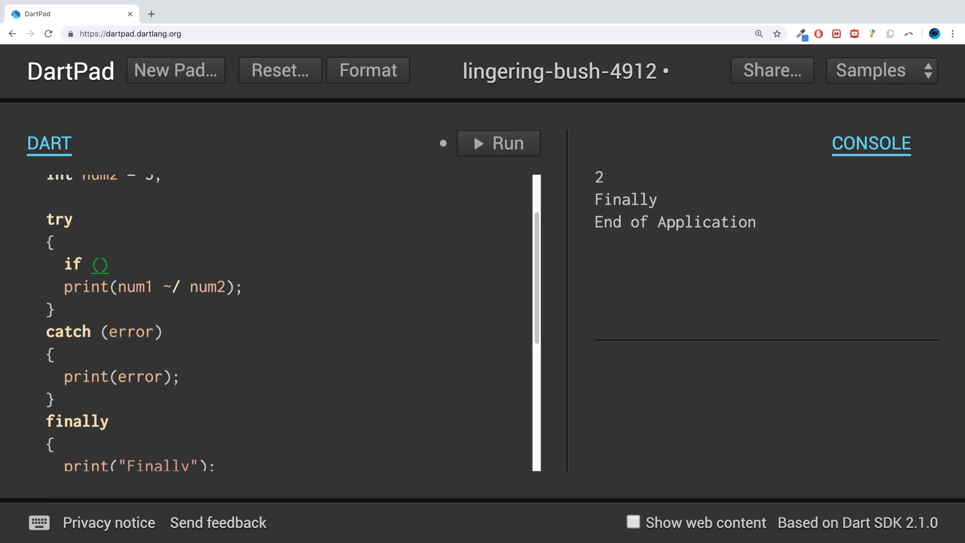
text({)
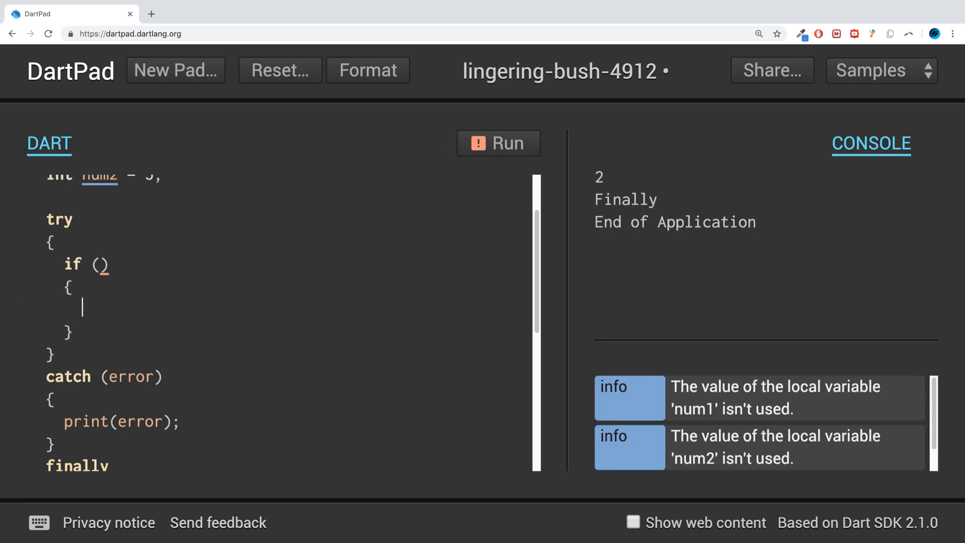
text(print(num1 ~/ num2);)
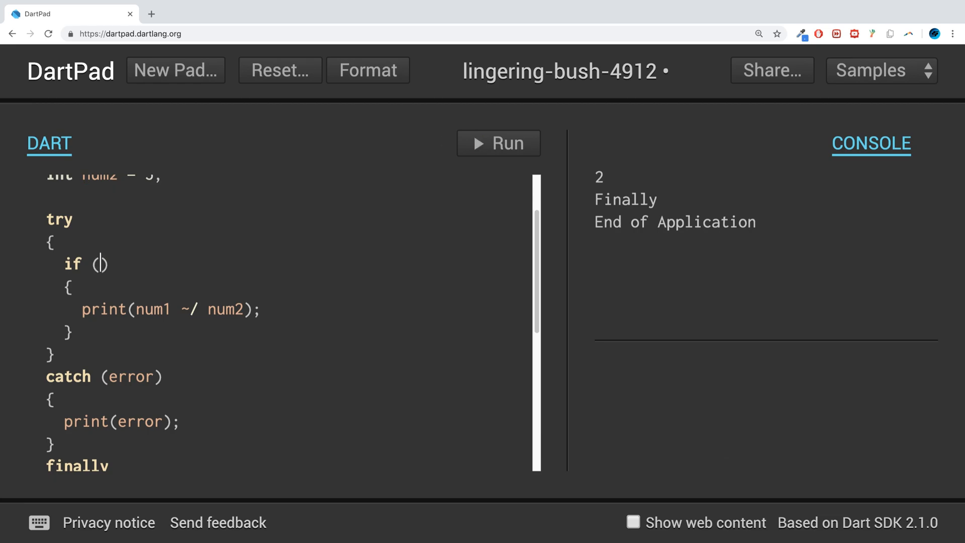
text(num1)
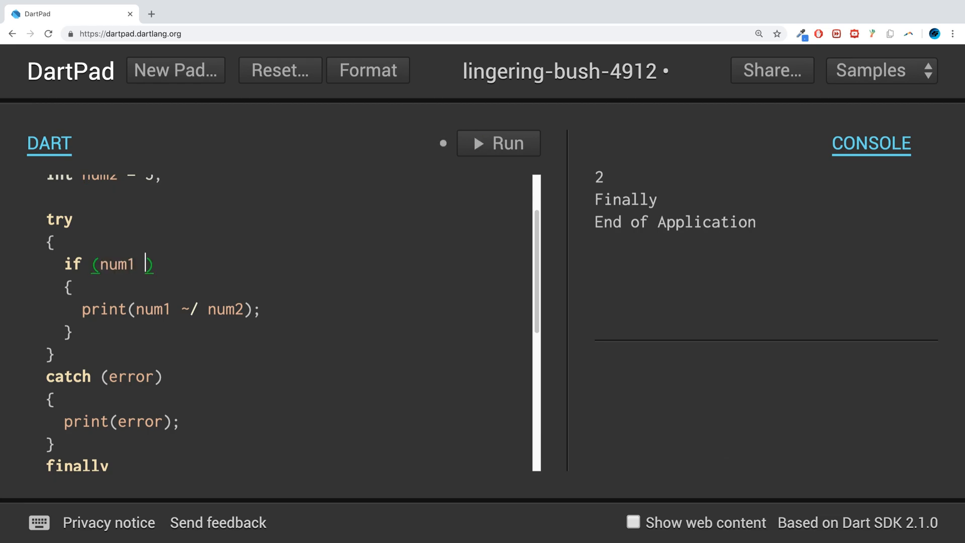
text(== 100)
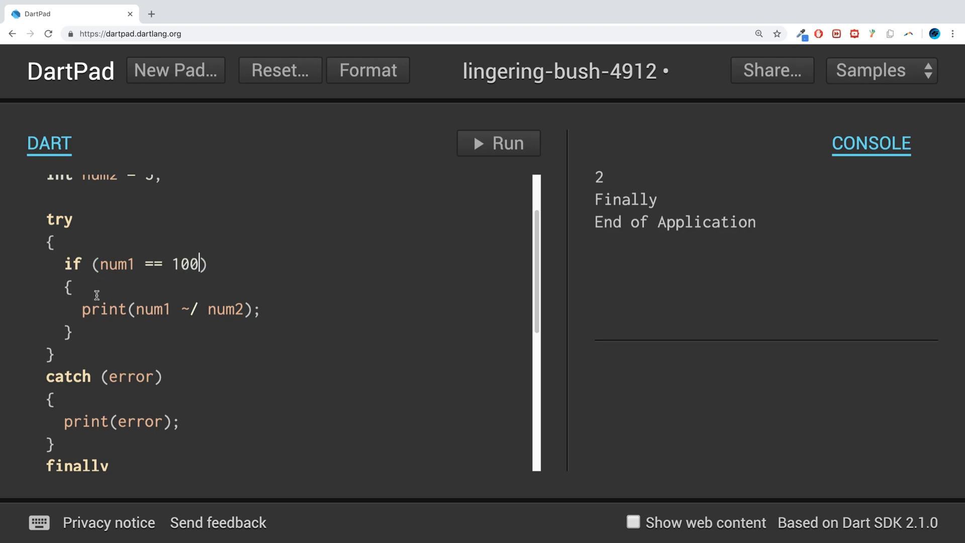
Write throw new FormatException(); in the if block, leaving the division print in the else branch.
click(104, 309)
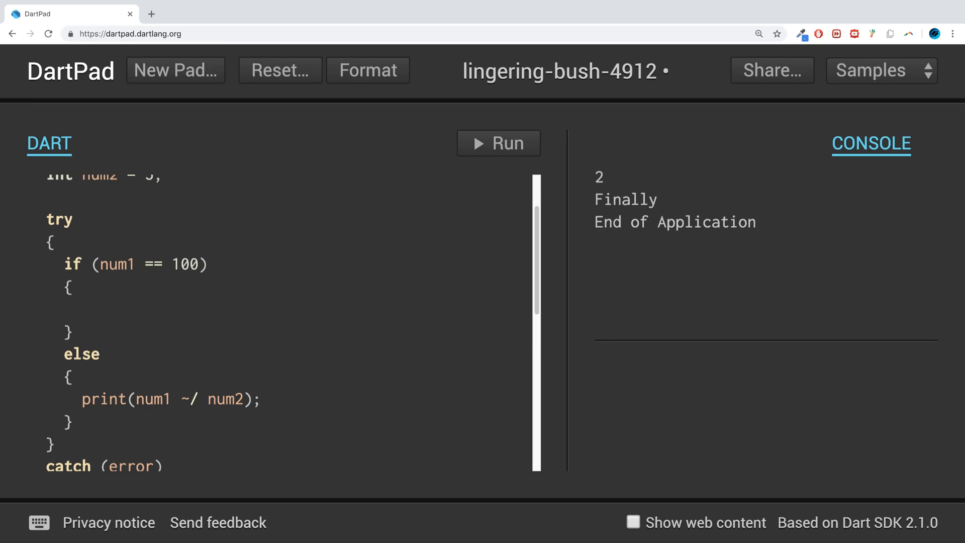
text(throw)
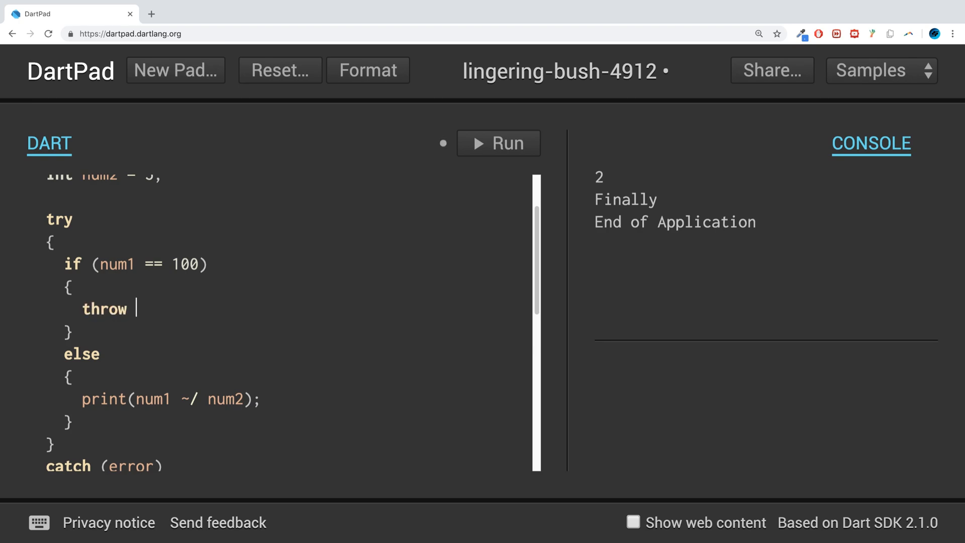
text(new)
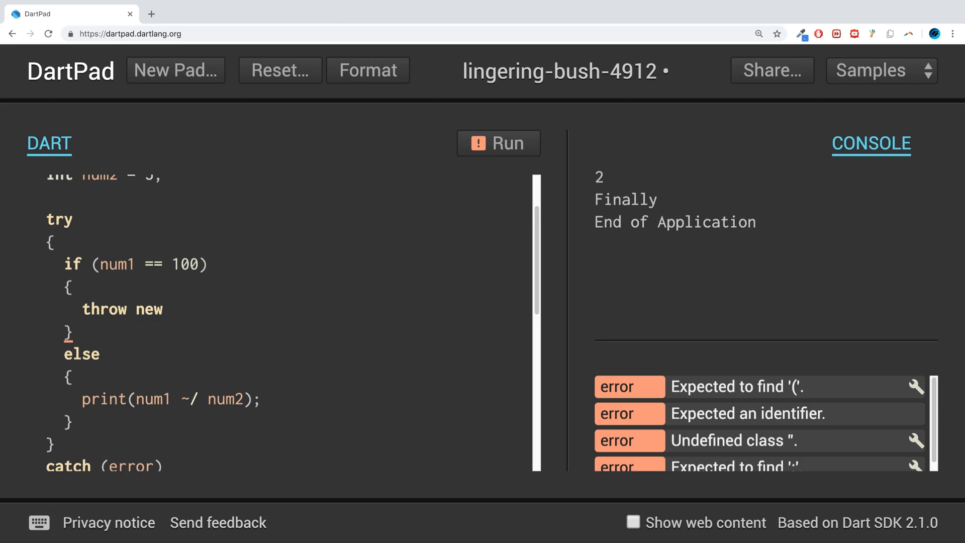
text(FormatE)
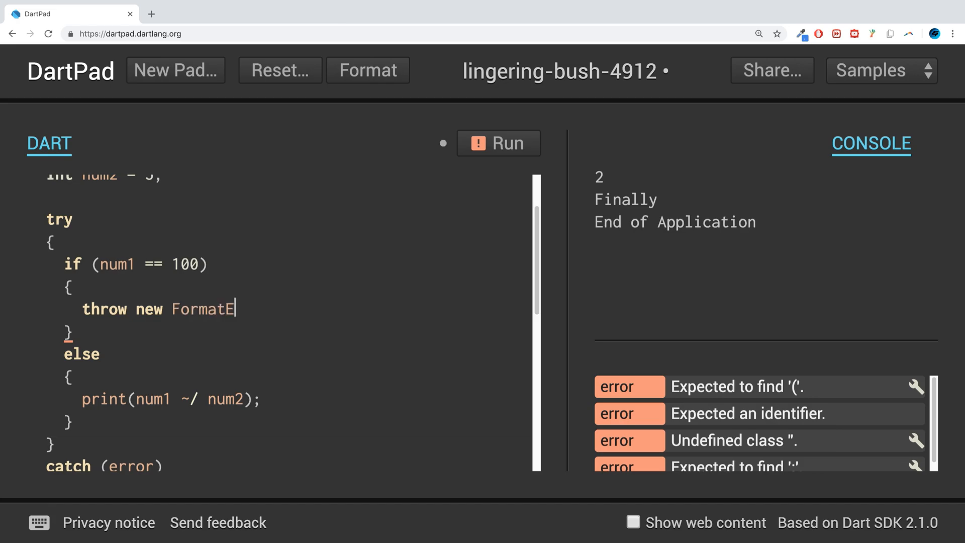
text(xception)
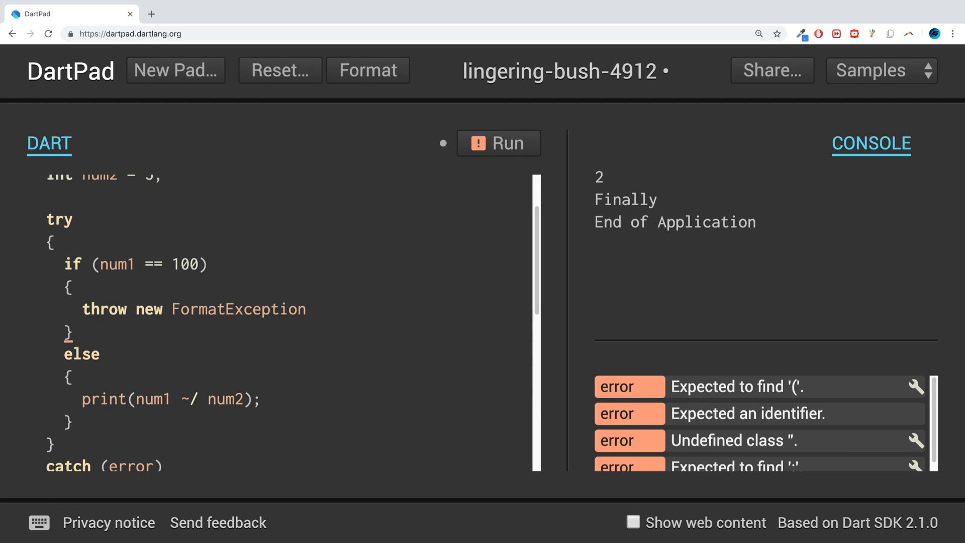
text(();)
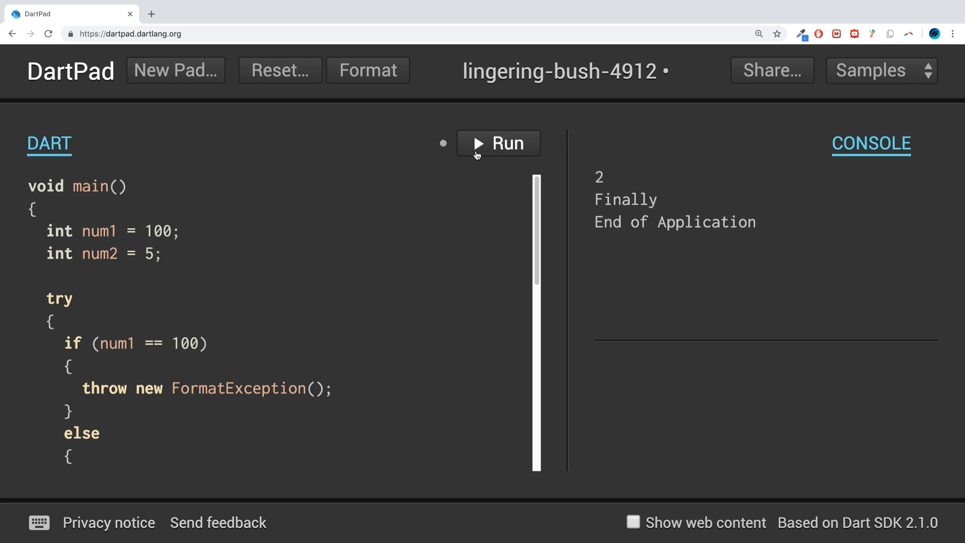
Run the program; console prints FormatException, Finally and End of Application.
click(498, 143)
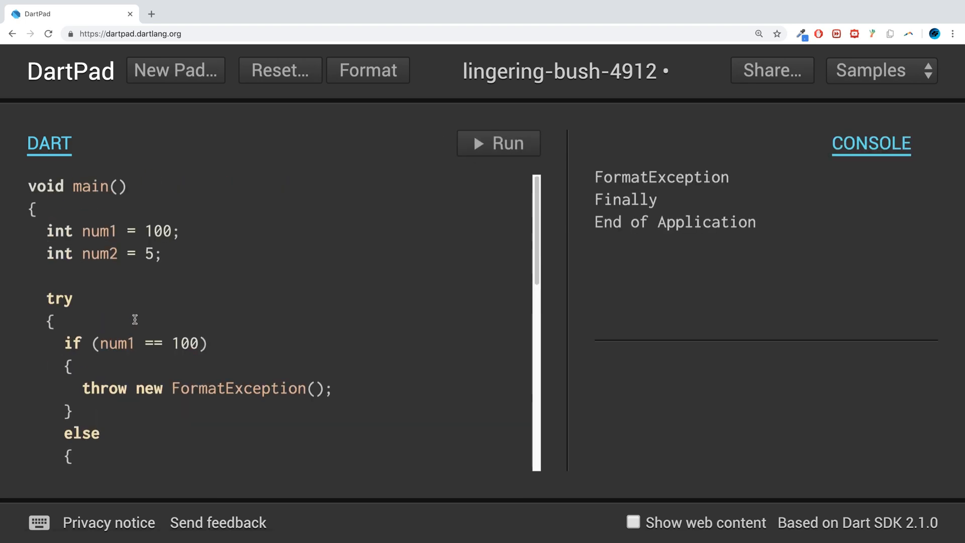
scroll(down, 3)
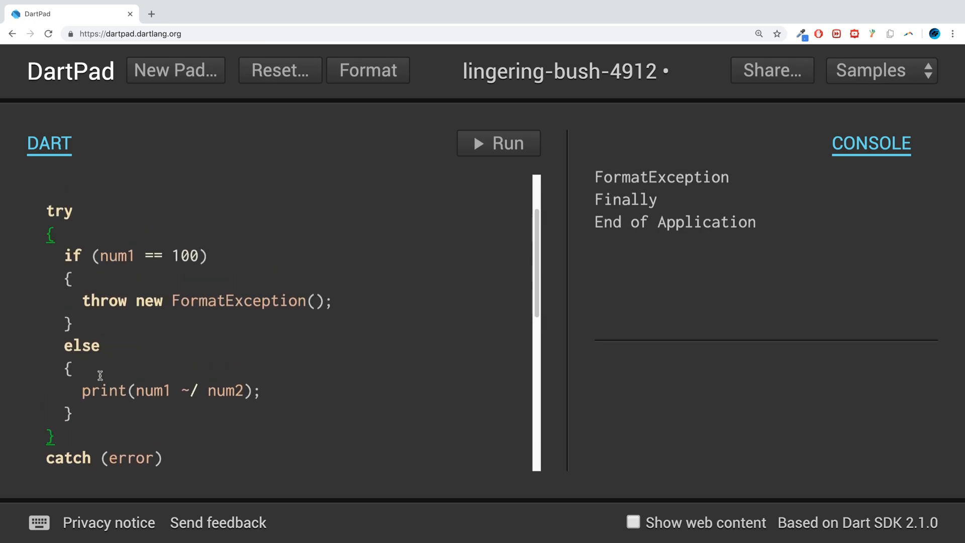
Add on FormatException { print("Number cannot be 100"); } after the try block.
text(on FormatExceptio)
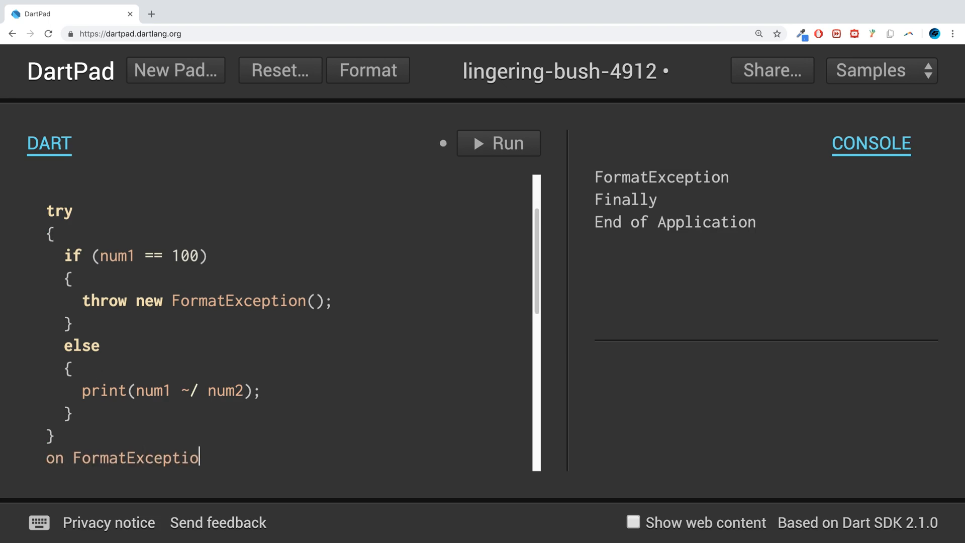
text(n)
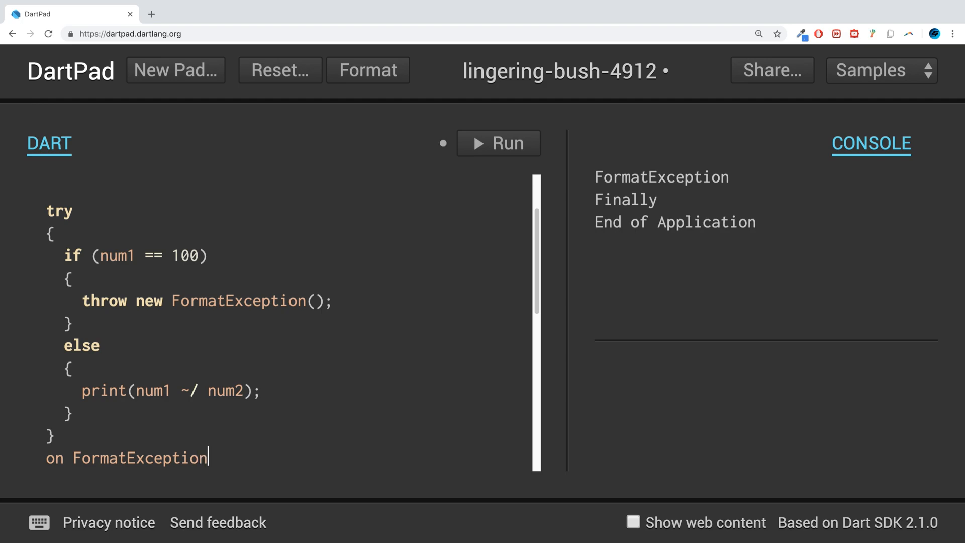
text({)
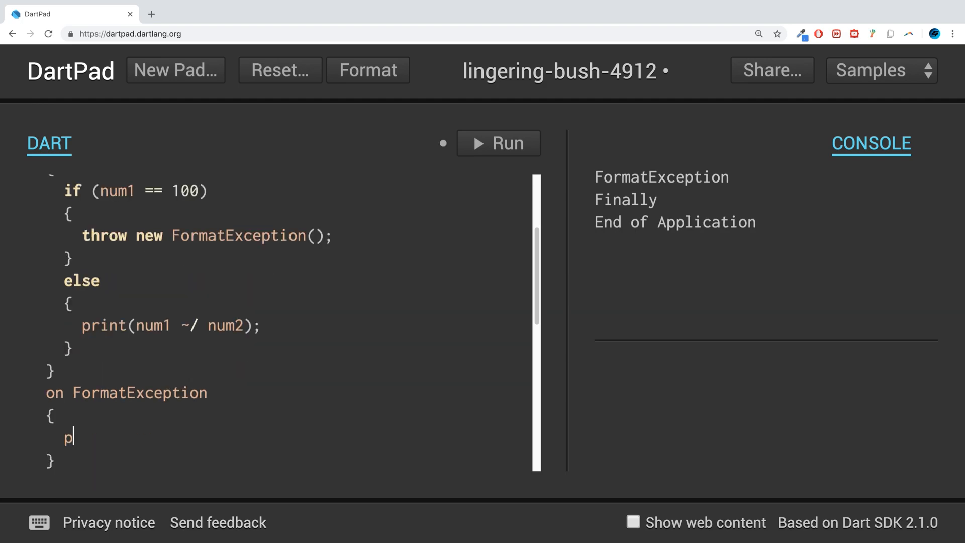
text(rint();)
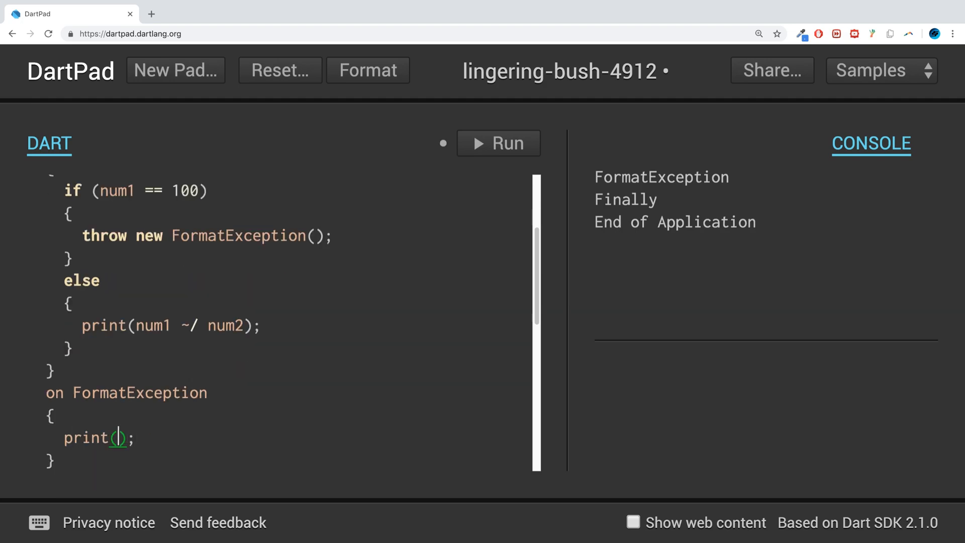
text("Forma)
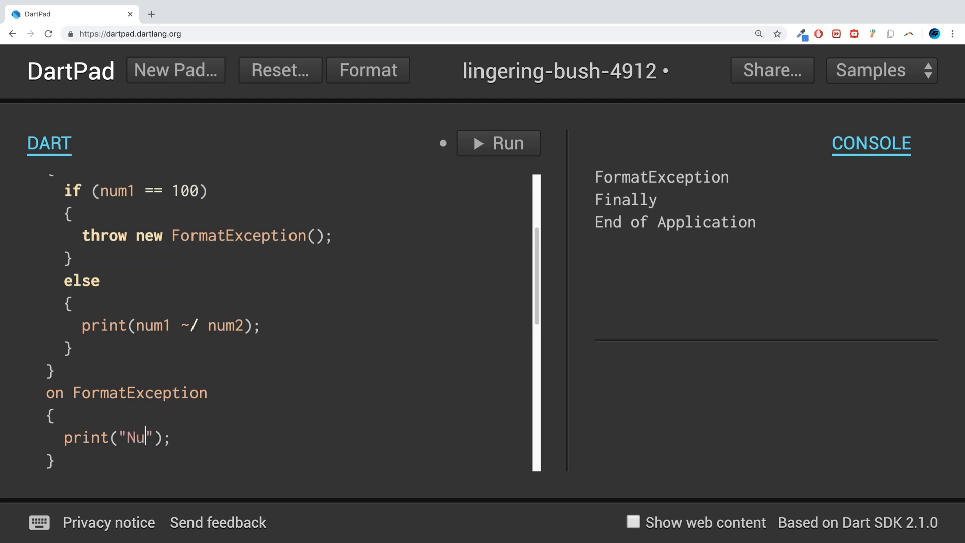
text(mber cannot be)
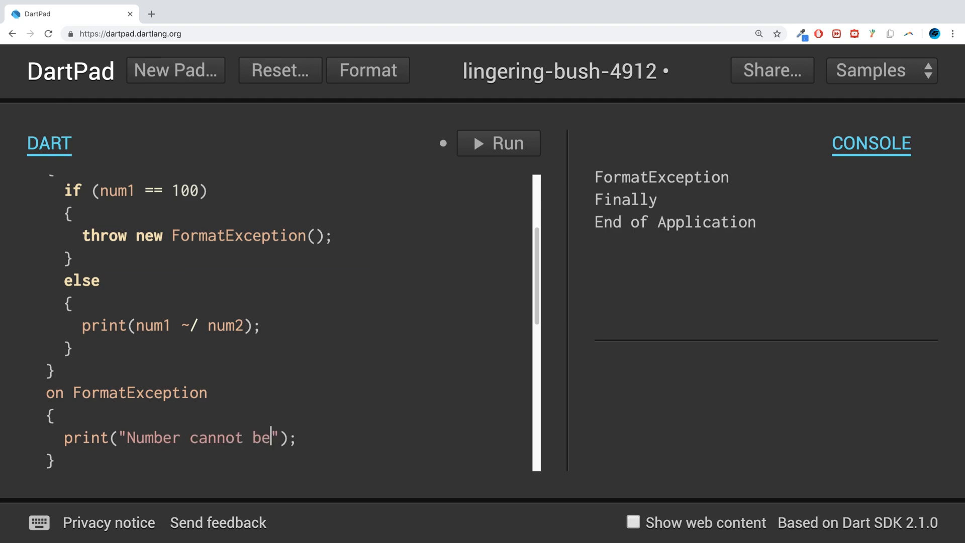
text(100)
text(jdoodl)
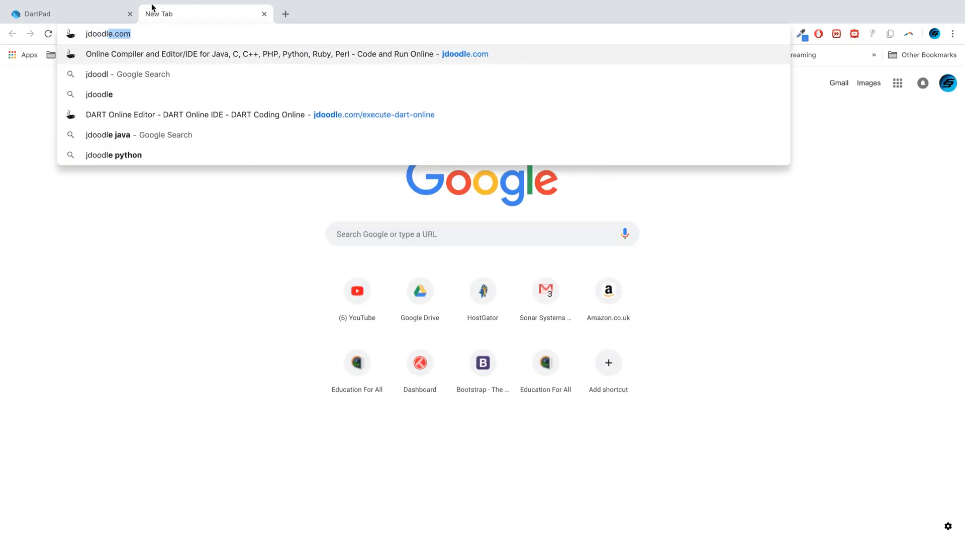
Copy the DartPad code, search 'dart' on JDoodle and load its online Dart editor.
click(62, 13)
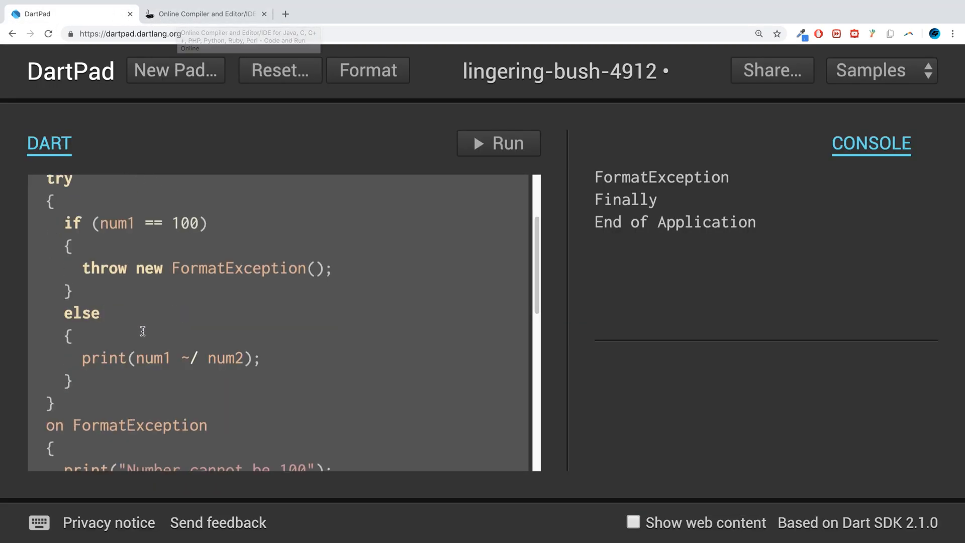
scroll(down, 3)
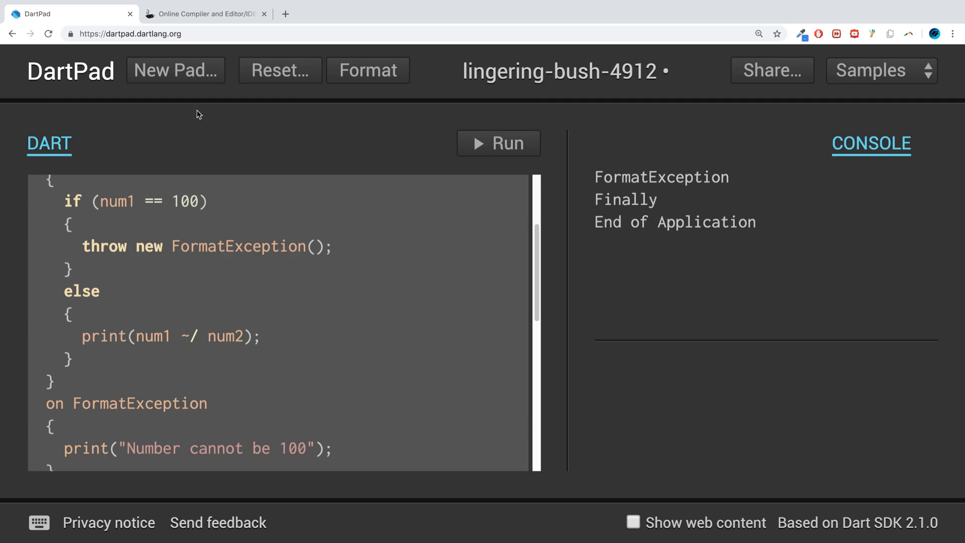
mouse_move(280, 69)
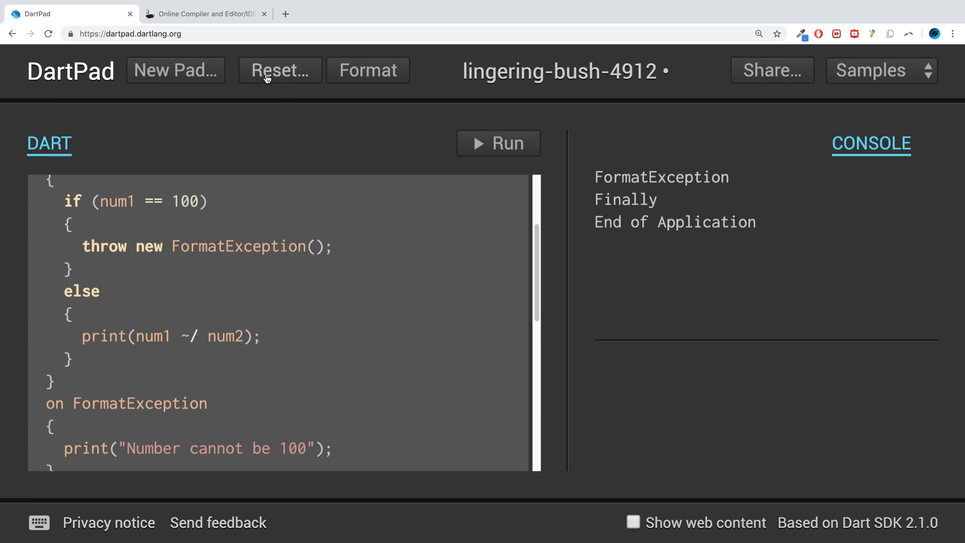
click(204, 13)
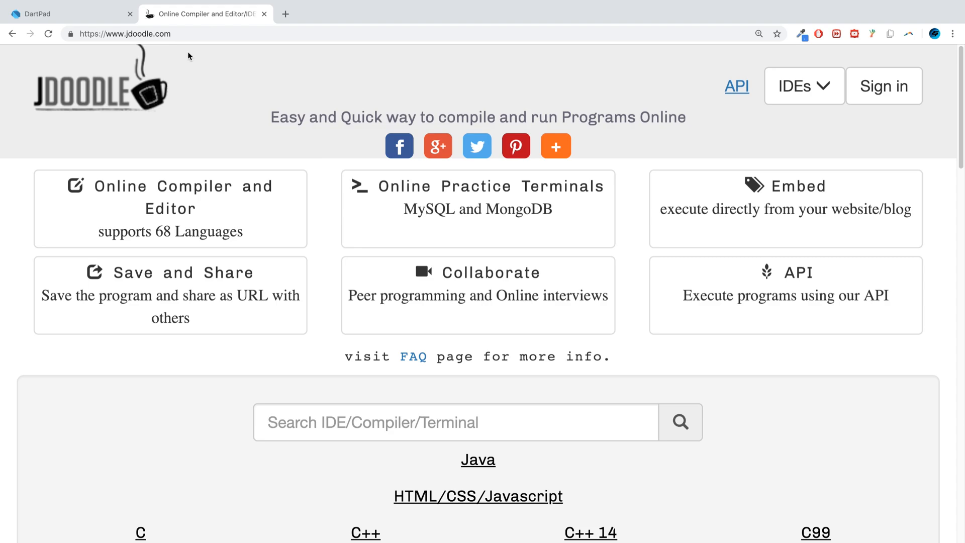
text(dart)
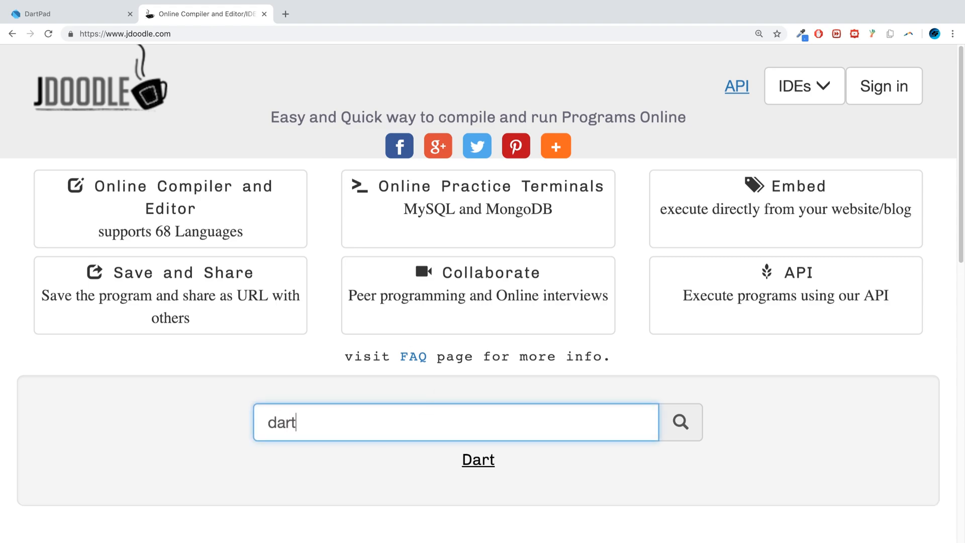
click(479, 460)
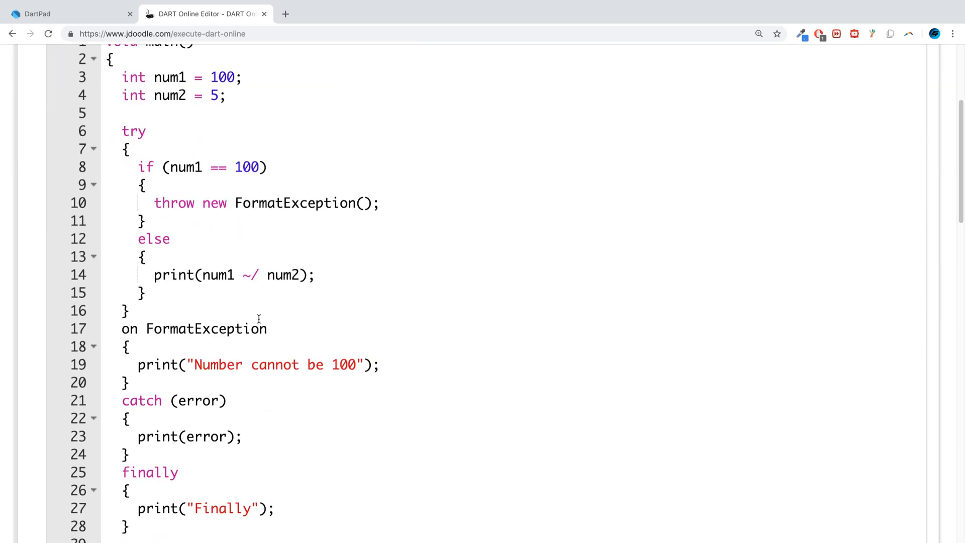
click(223, 257)
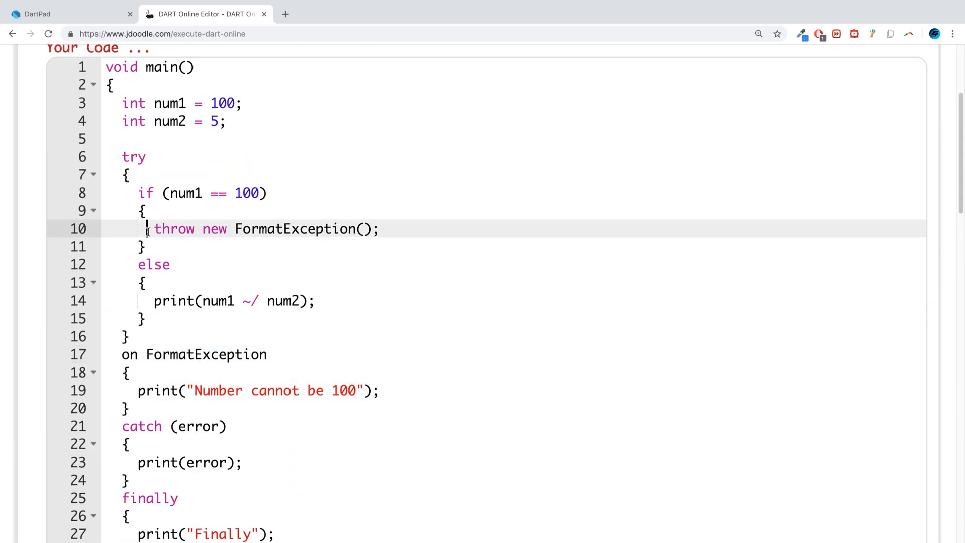
triple_click(264, 229)
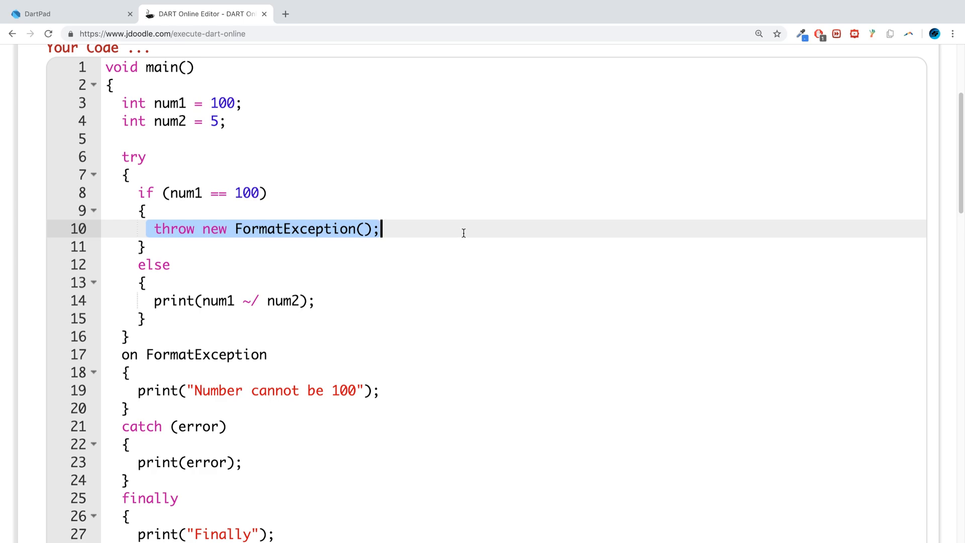
mouse_move(477, 233)
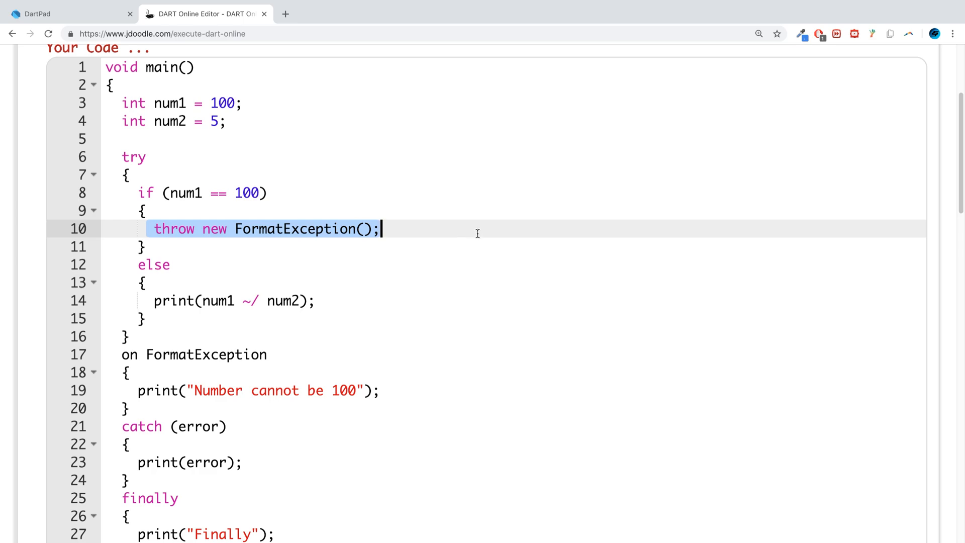
mouse_move(471, 217)
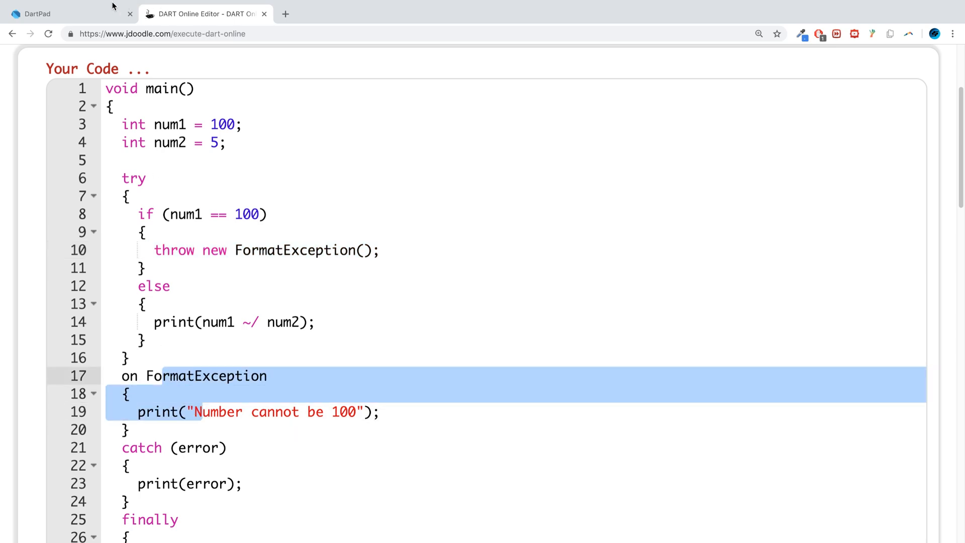
mouse_move(211, 199)
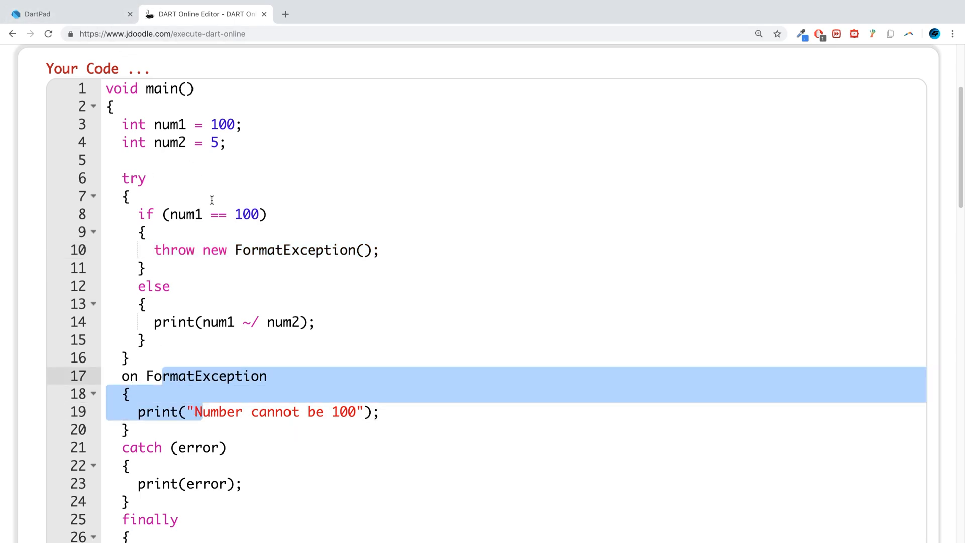